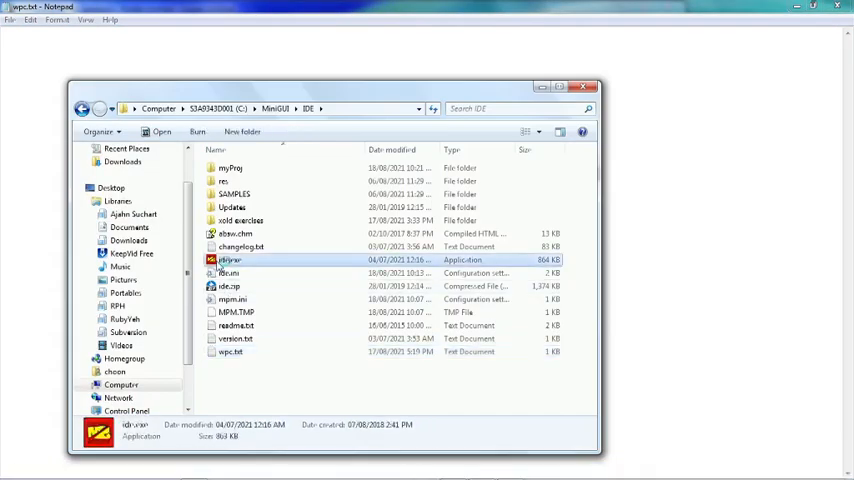
- Launch HMGS-IDE and create the project console.hpj in the myProj folder
double_click(229, 259)
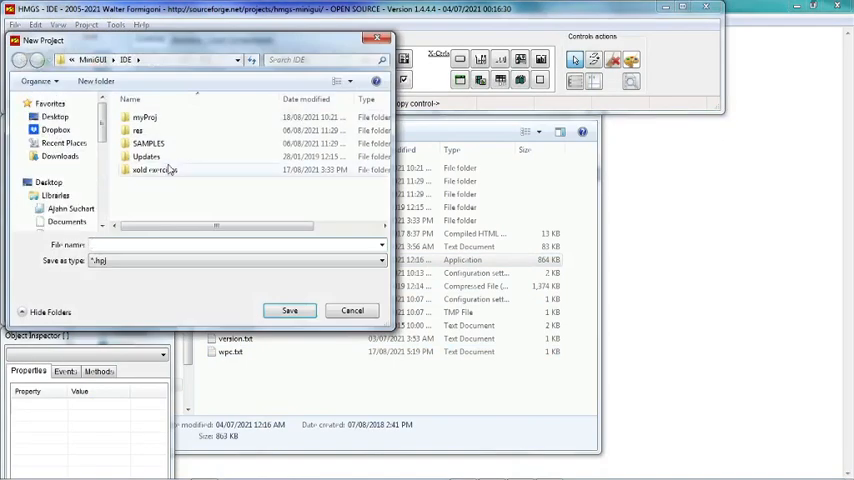
click(145, 117)
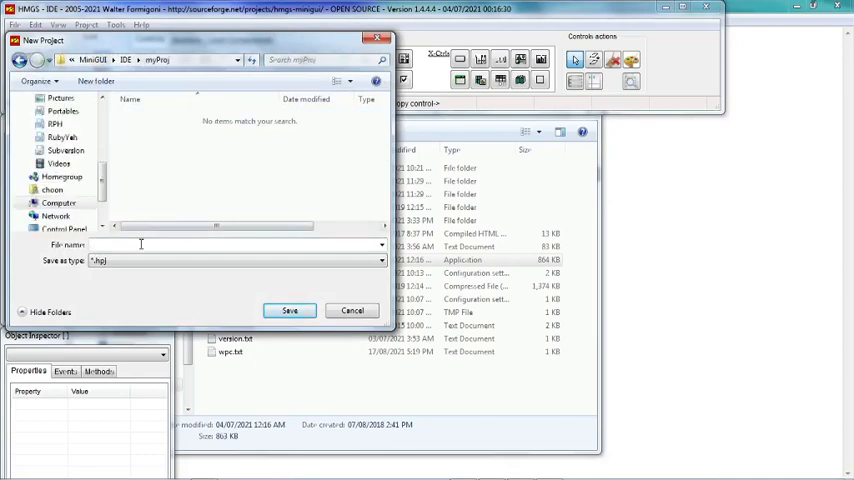
text(console)
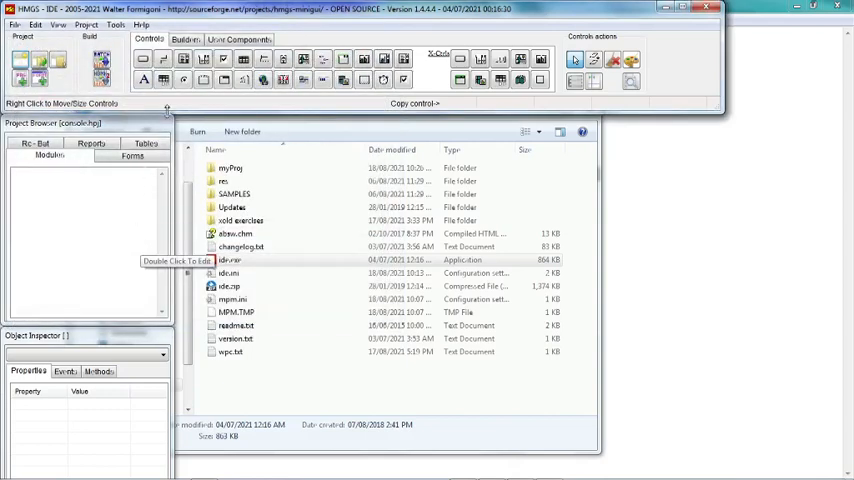
- In Preferences, enable Console Mode and set notepad++.exe as the program editor
click(116, 24)
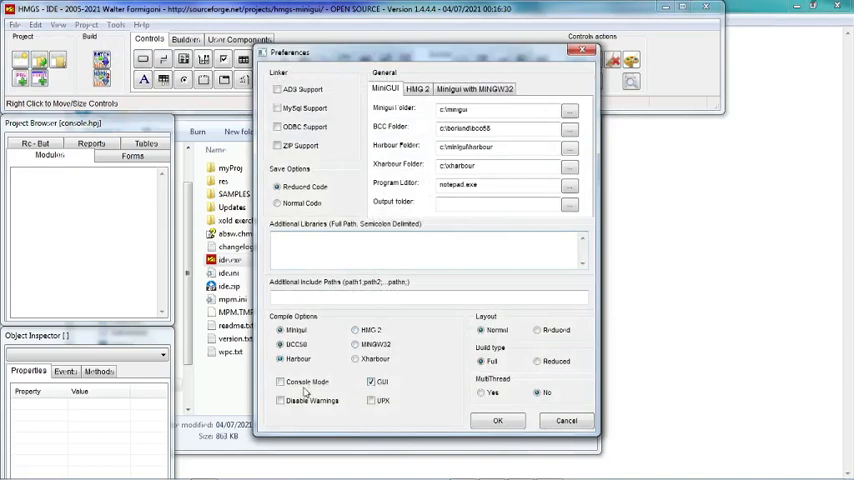
click(280, 381)
text(++)
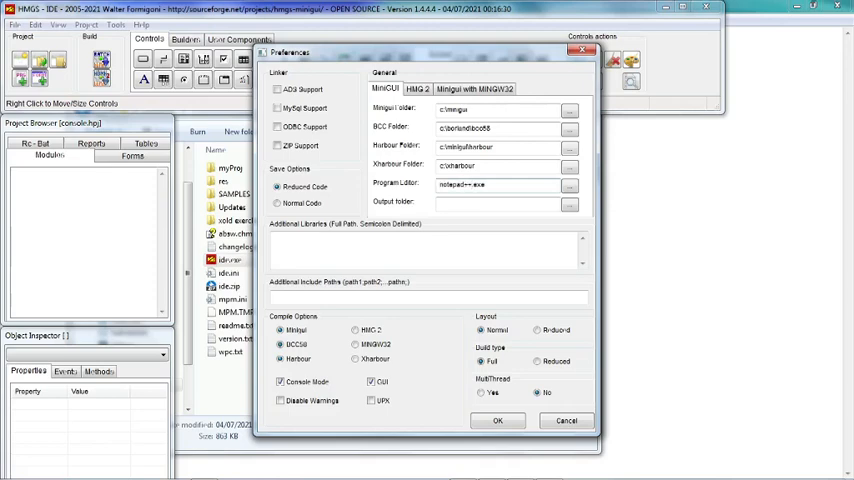
double_click(462, 184)
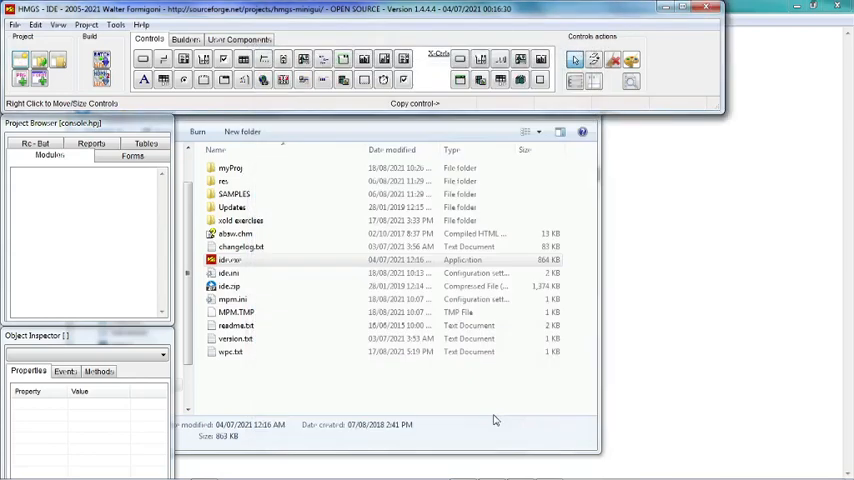
mouse_move(70, 175)
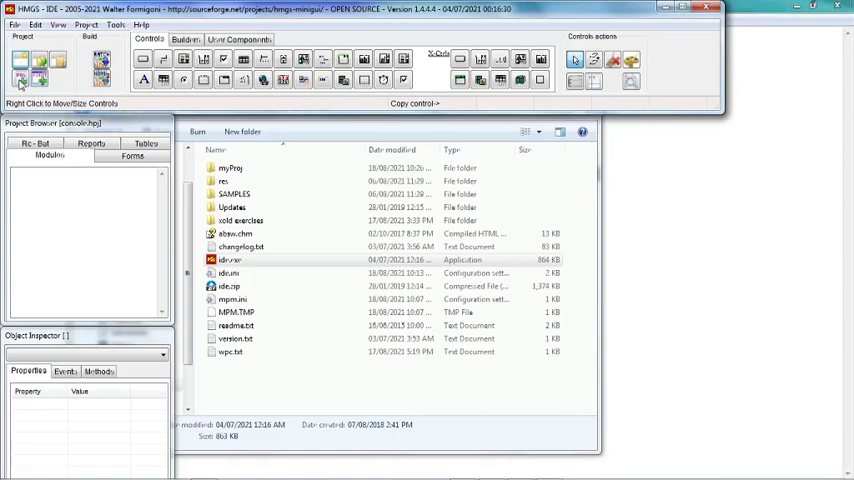
mouse_move(20, 80)
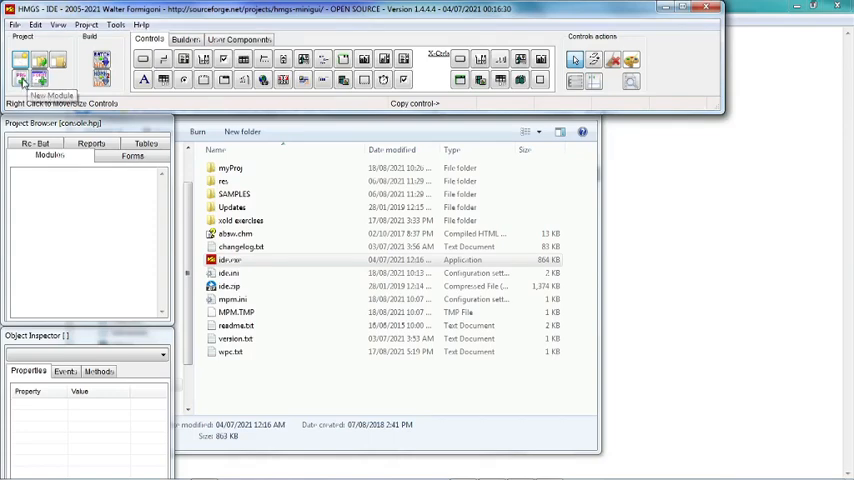
- Create the module console.prg in myProj and open it in Notepad++
click(23, 72)
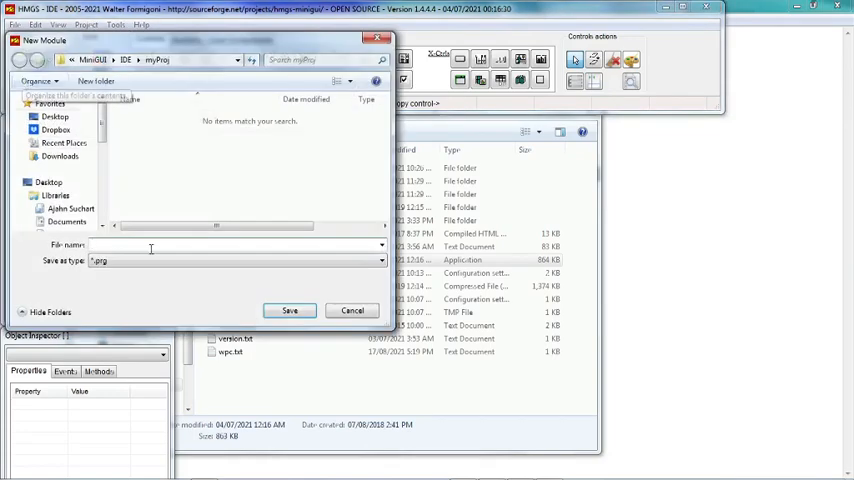
text(console)
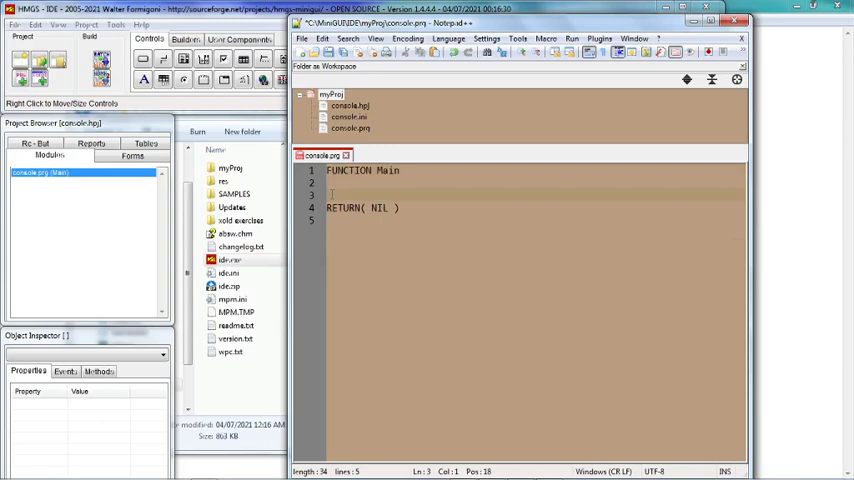
- Write ? "Hello World !" and WAIT before RETURN( NIL ) in console.prg
text(? "Hello W)
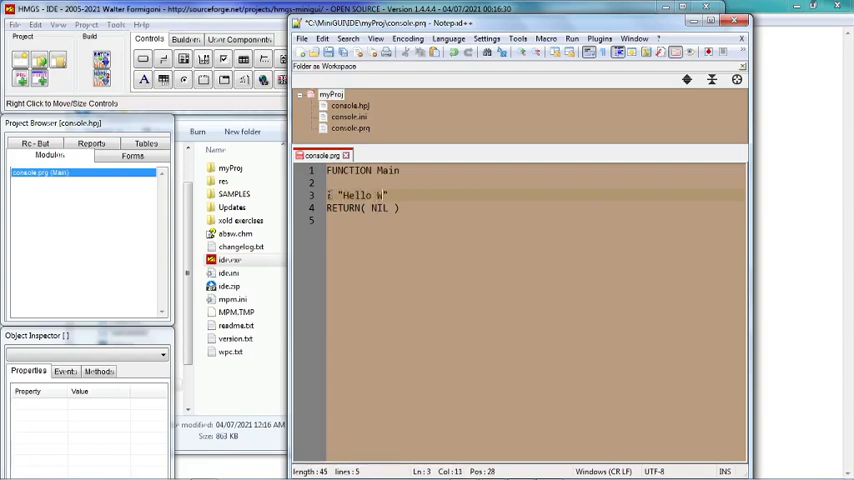
text(orld)
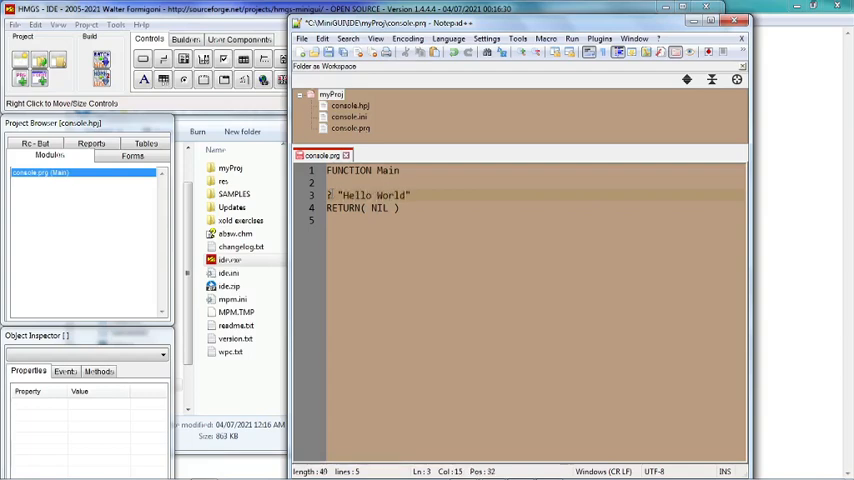
text(!)
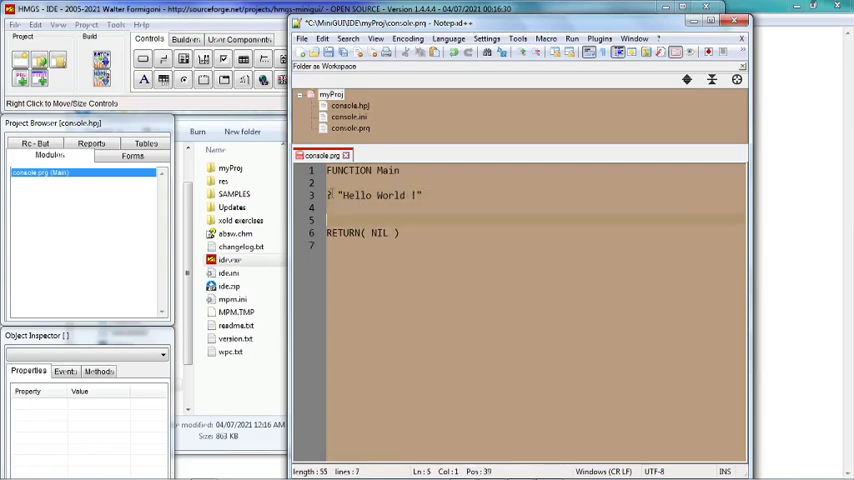
text(WAIT)
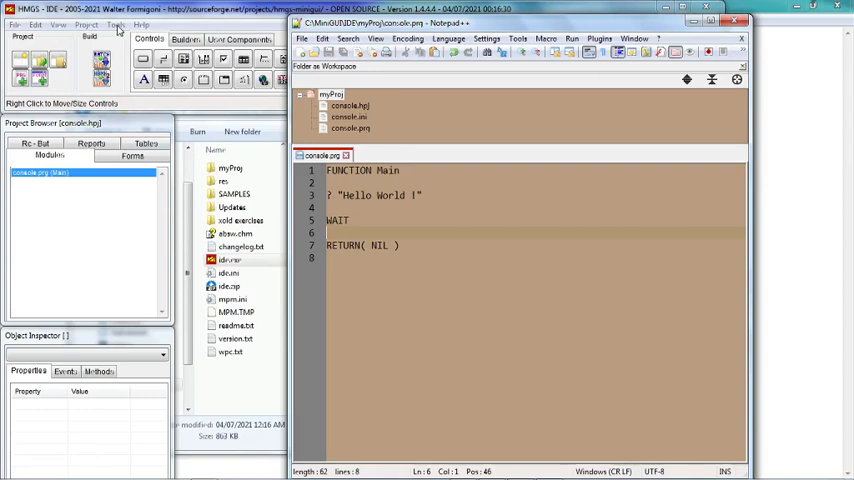
- Reopen Preferences to confirm console mode with Harbour and BCC, then accept
click(116, 24)
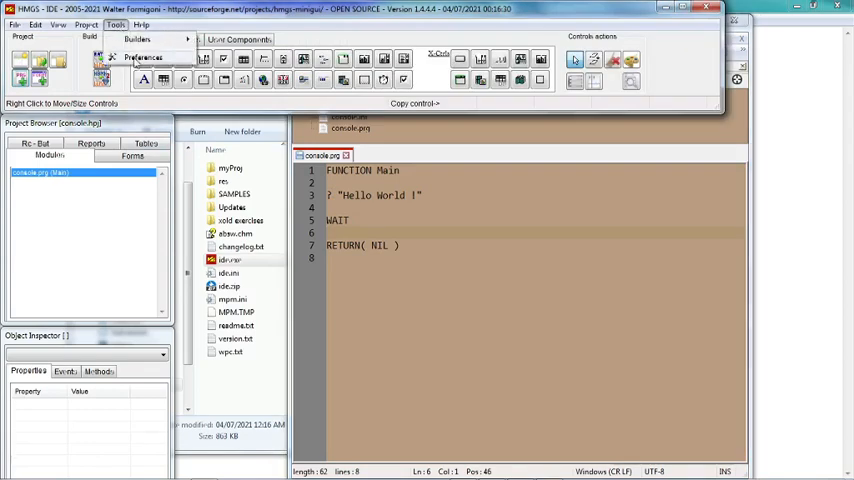
click(143, 57)
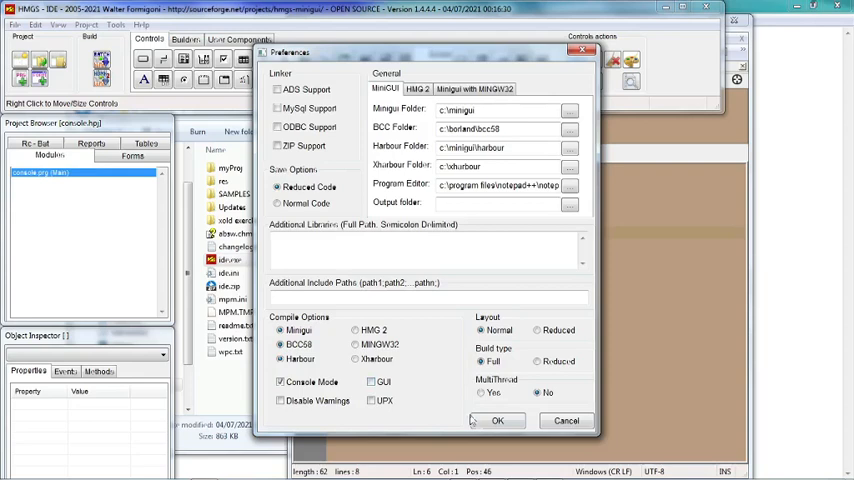
click(497, 420)
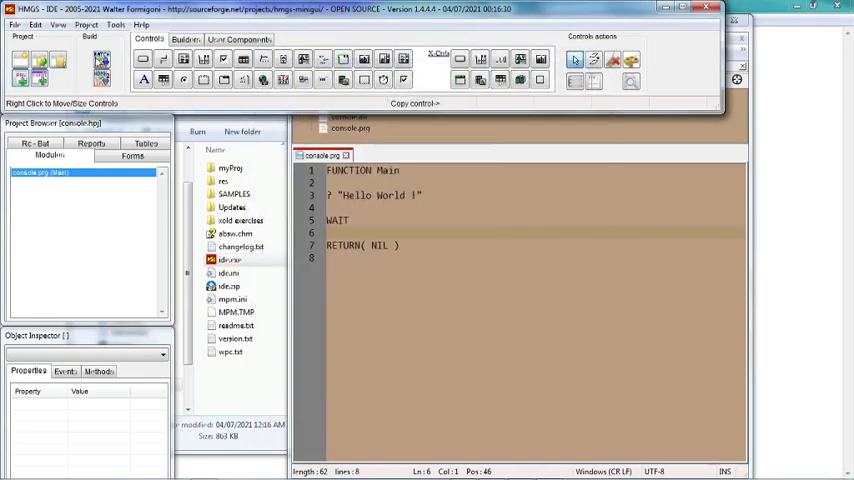
mouse_move(101, 62)
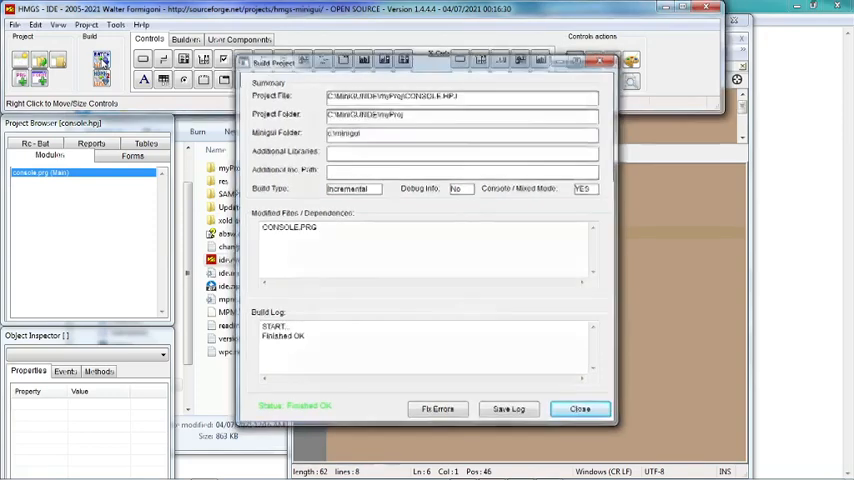
- Close the 'Finished OK' build report so console.exe runs and prints "Hello World !"
click(580, 408)
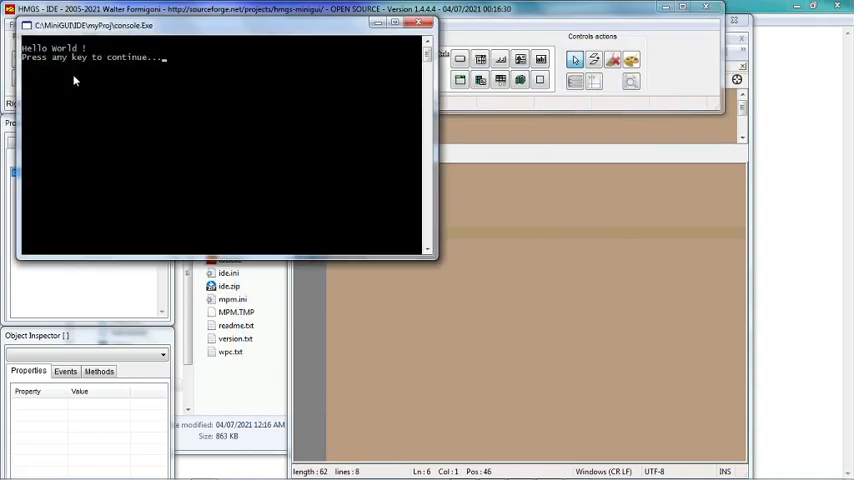
mouse_move(92, 68)
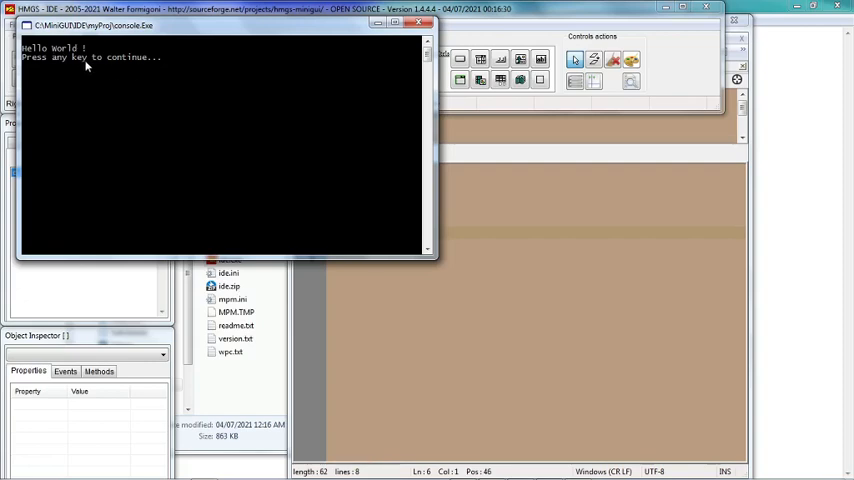
mouse_move(128, 65)
text(ACCEPT ")
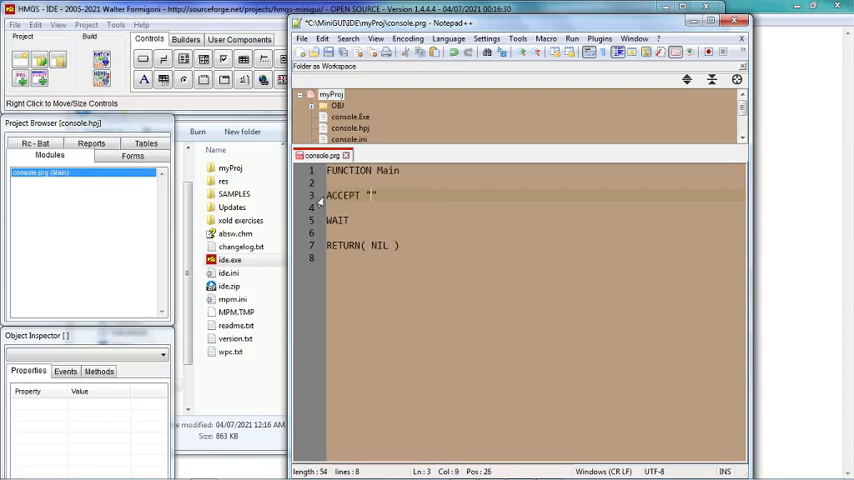
- Replace the Hello World line with ACCEPT "Enter your name" TO cName
text(Enter your)
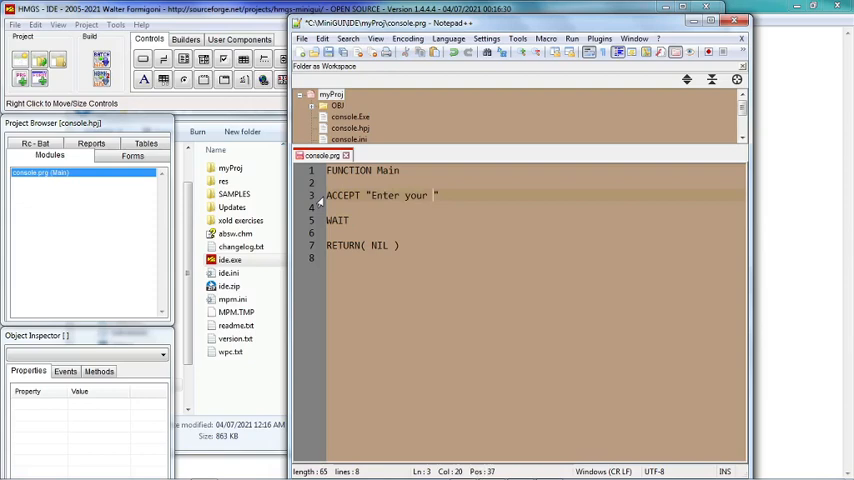
text(name)
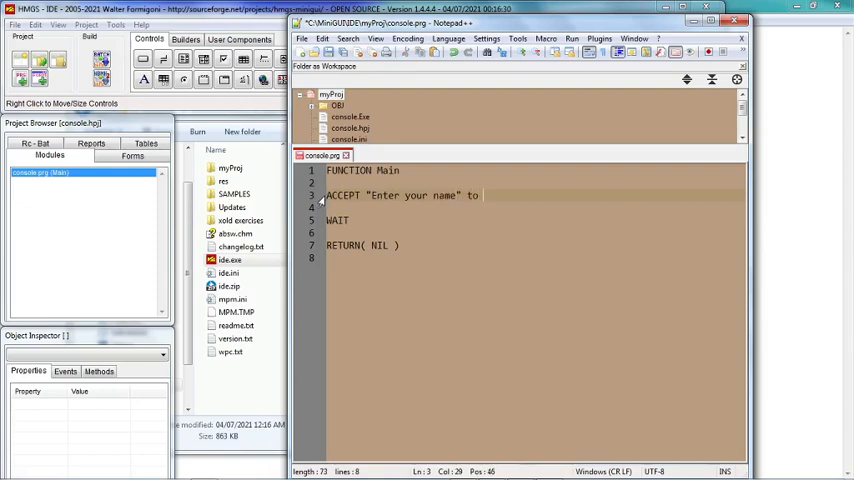
text(cName)
text(?)
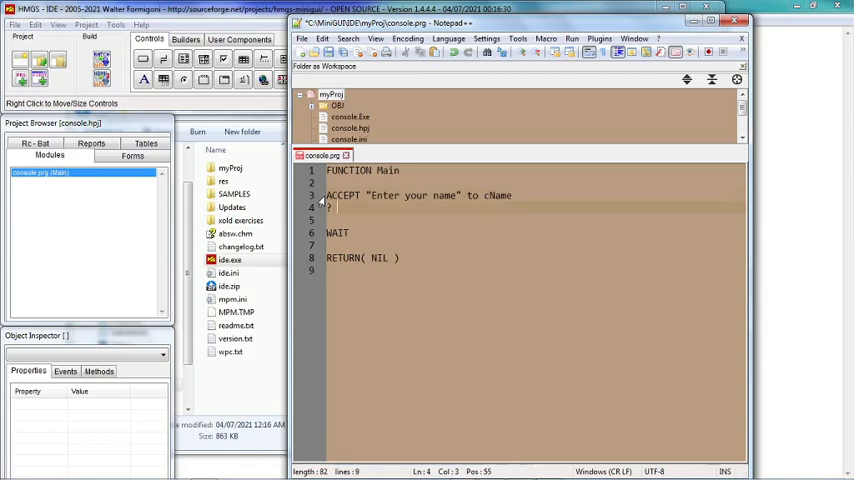
- Add the greeting line ? "Hello, &cName"
text("Hello")
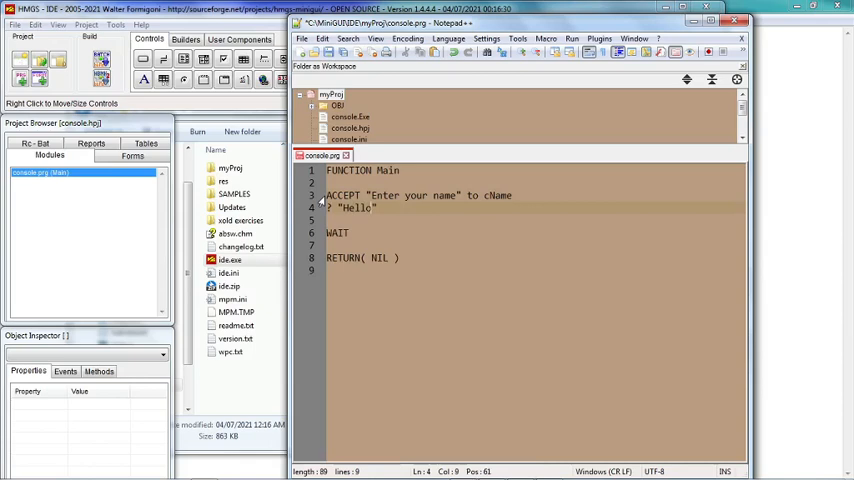
text(,)
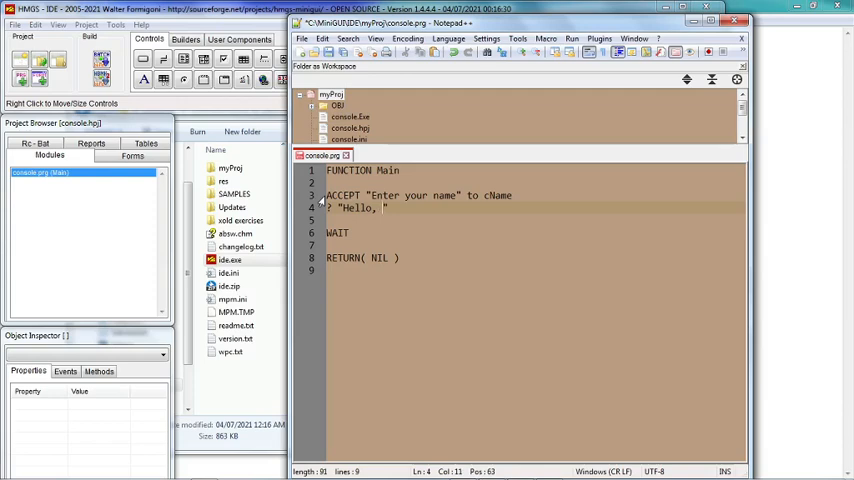
text(&)
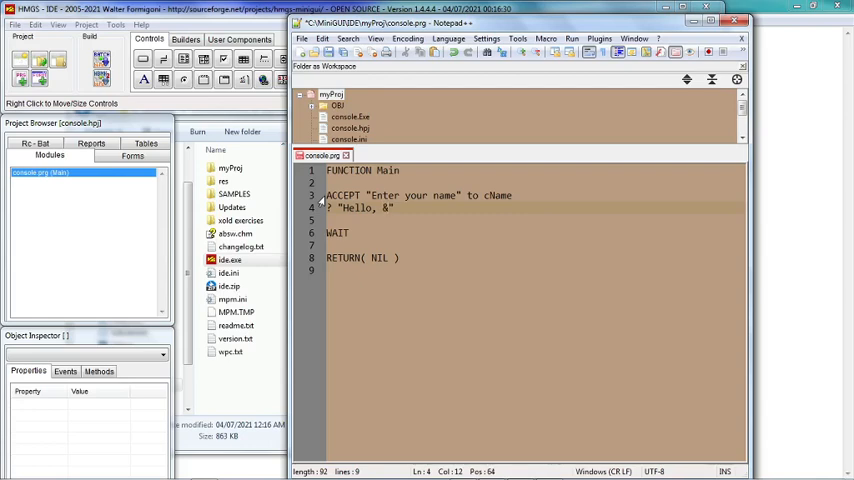
text(Na)
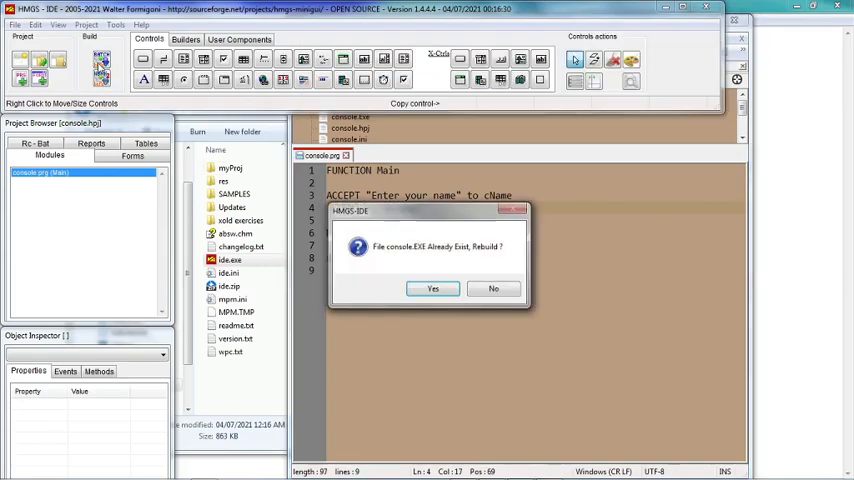
- Confirm rebuilding console.EXE, run the program and enter the name Choon
click(432, 289)
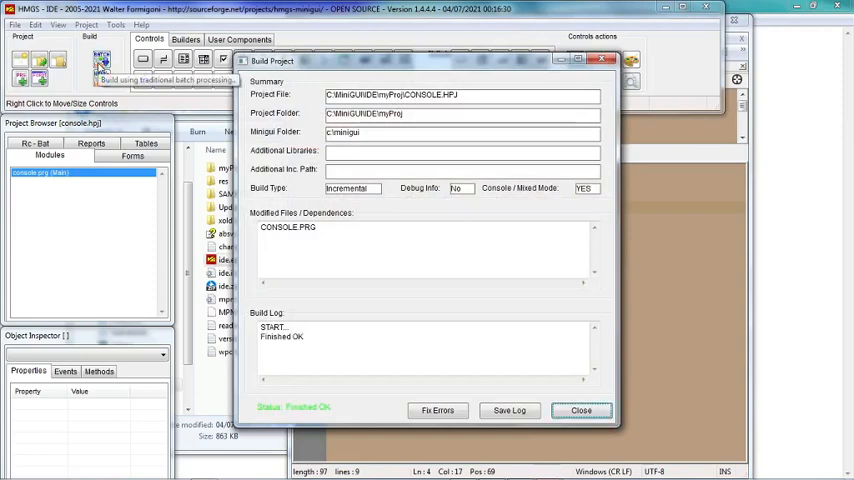
click(581, 410)
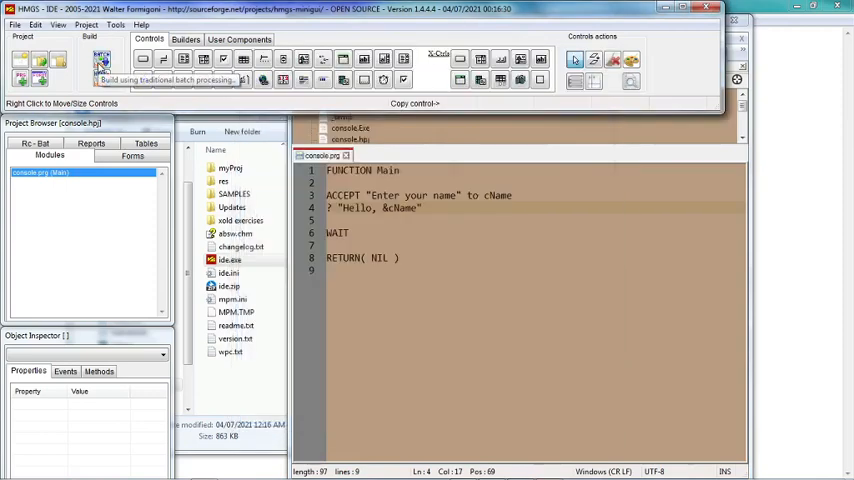
click(100, 62)
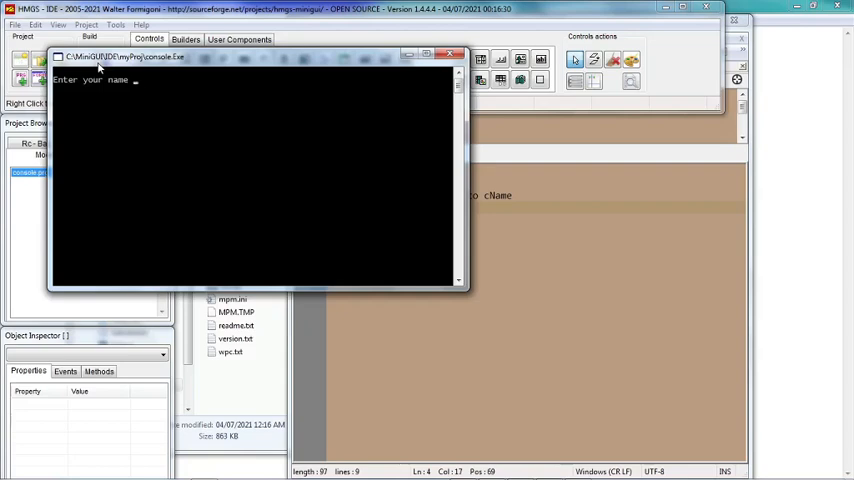
text(Choon)
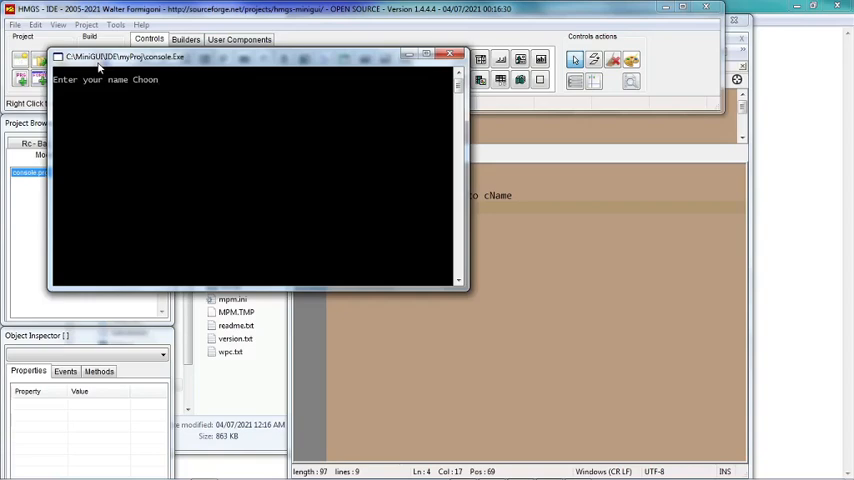